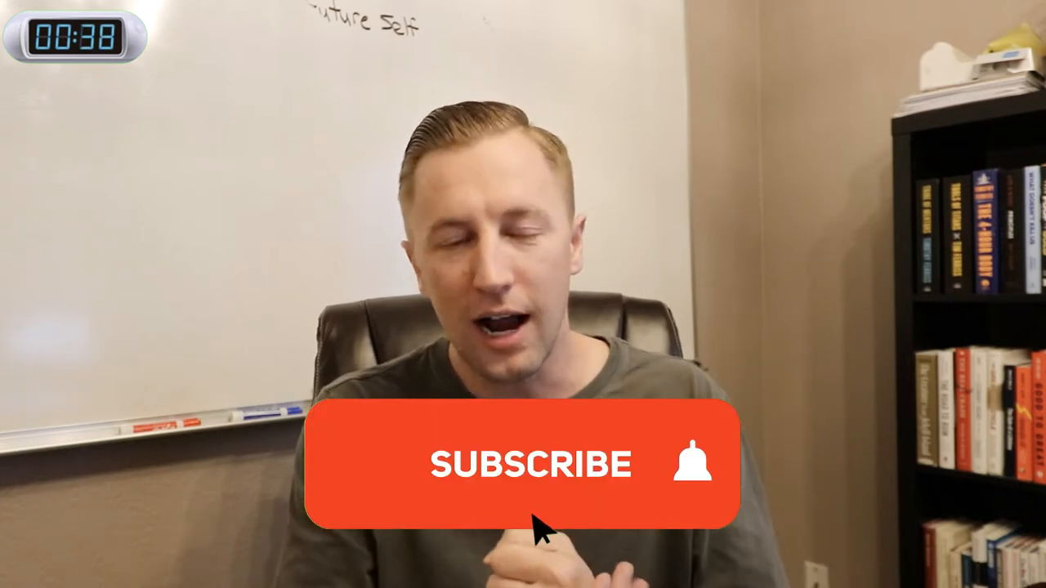
# - Click Subscribe so it turns to Subscribed and the Like/Dislike prompt pops up
pyautogui.click(523, 464)
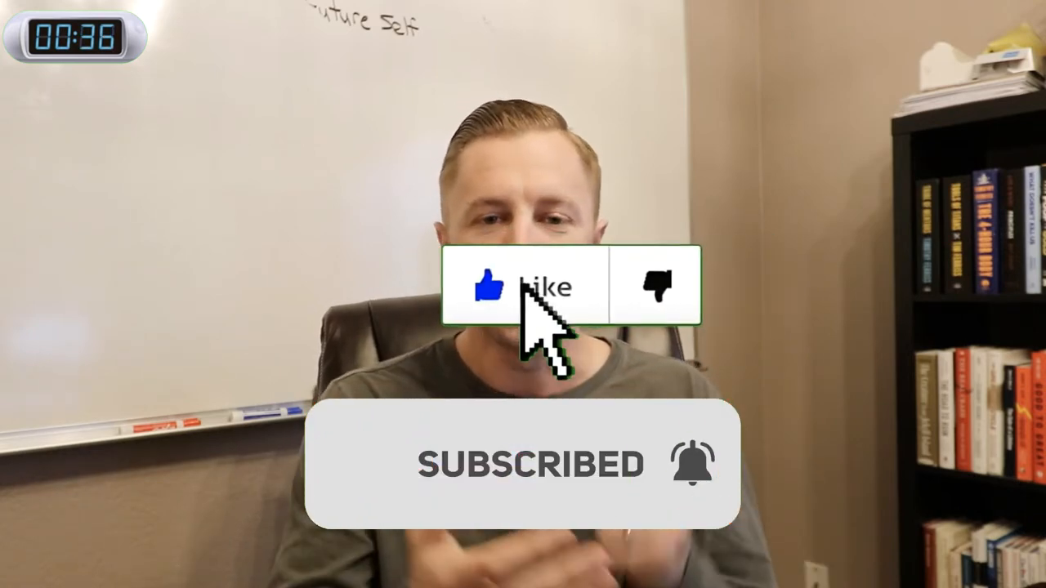